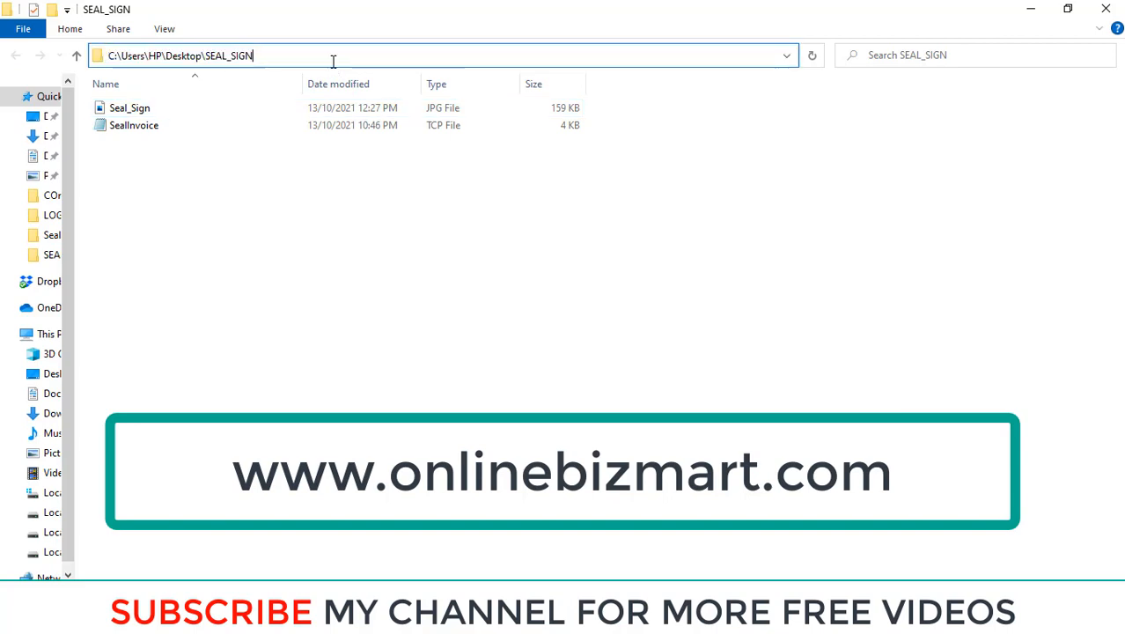
Append \Seal_Sign.jpg to the SEAL_SIGN folder path to get its full path, then return to TallyPrime
{"action": "type", "text": "\\Seal_Sign.jpg"}
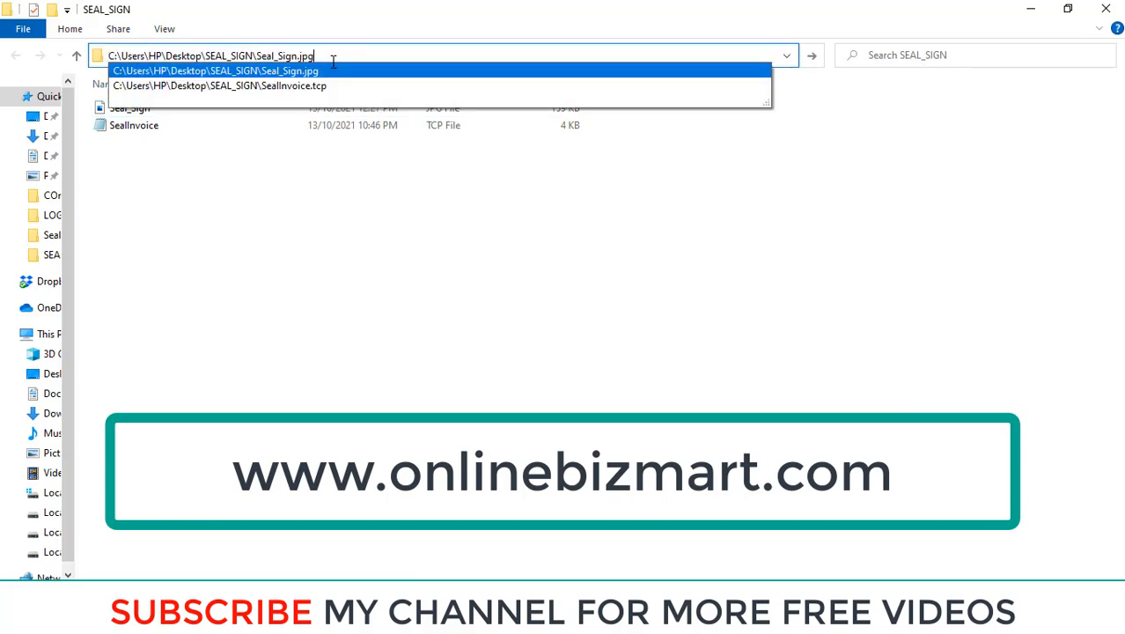
{"action": "left_click", "coordinate": [219, 86]}
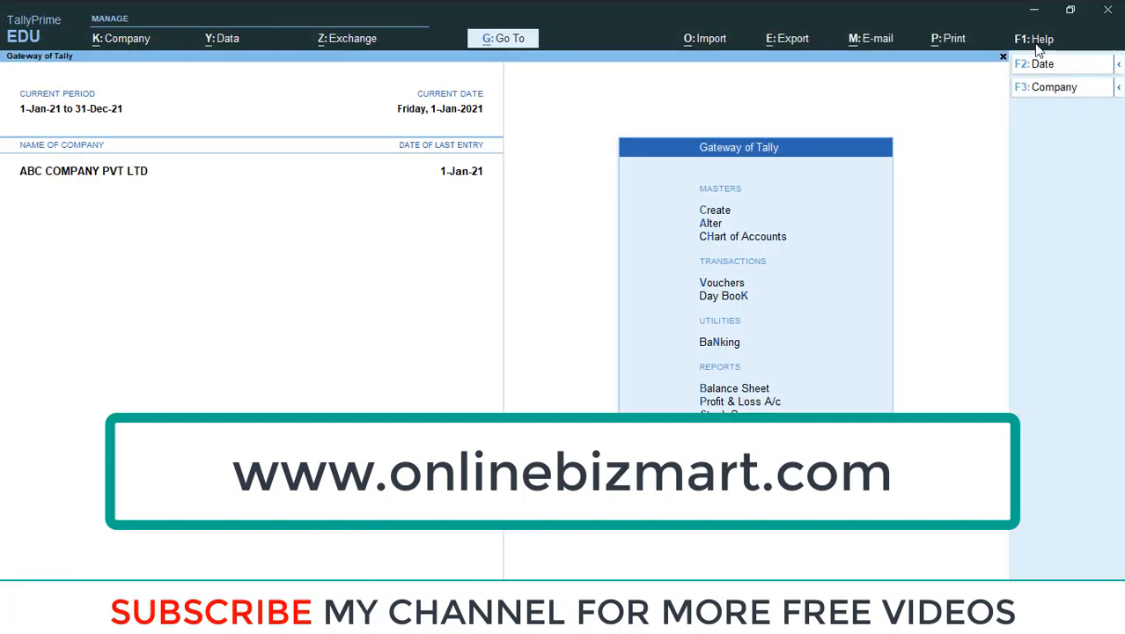
Reach Help > TDLs & AddOns > Manage Local TDLs, keeping 'Load selected TDL files on startup' at Yes
{"action": "left_click", "coordinate": [1034, 38]}
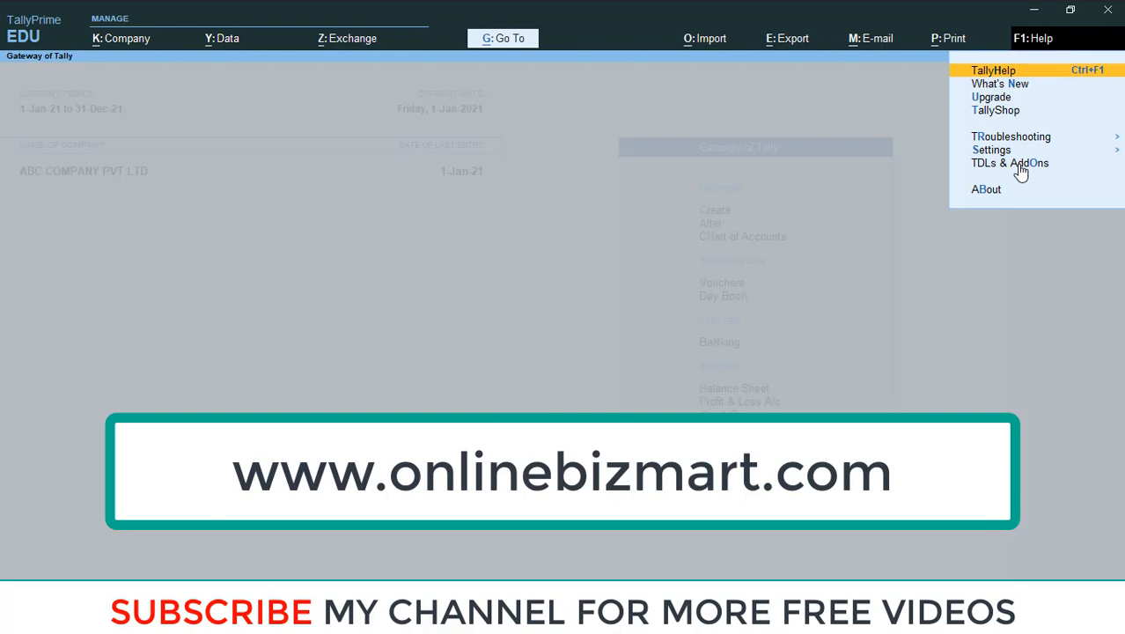
{"action": "left_click", "coordinate": [1010, 162]}
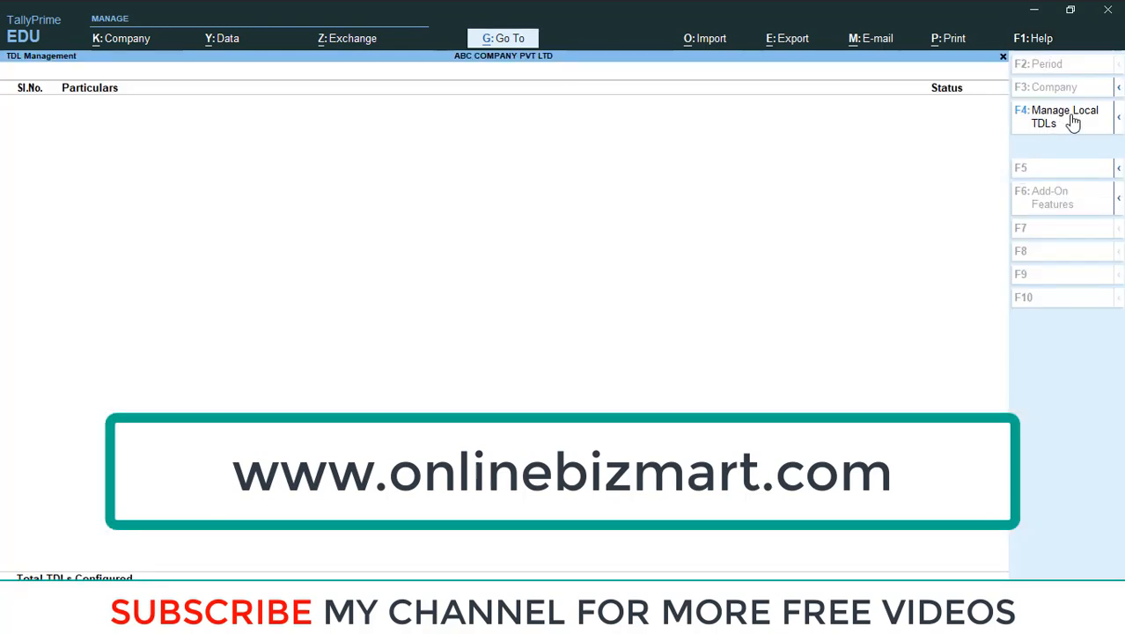
{"action": "left_click", "coordinate": [1063, 116]}
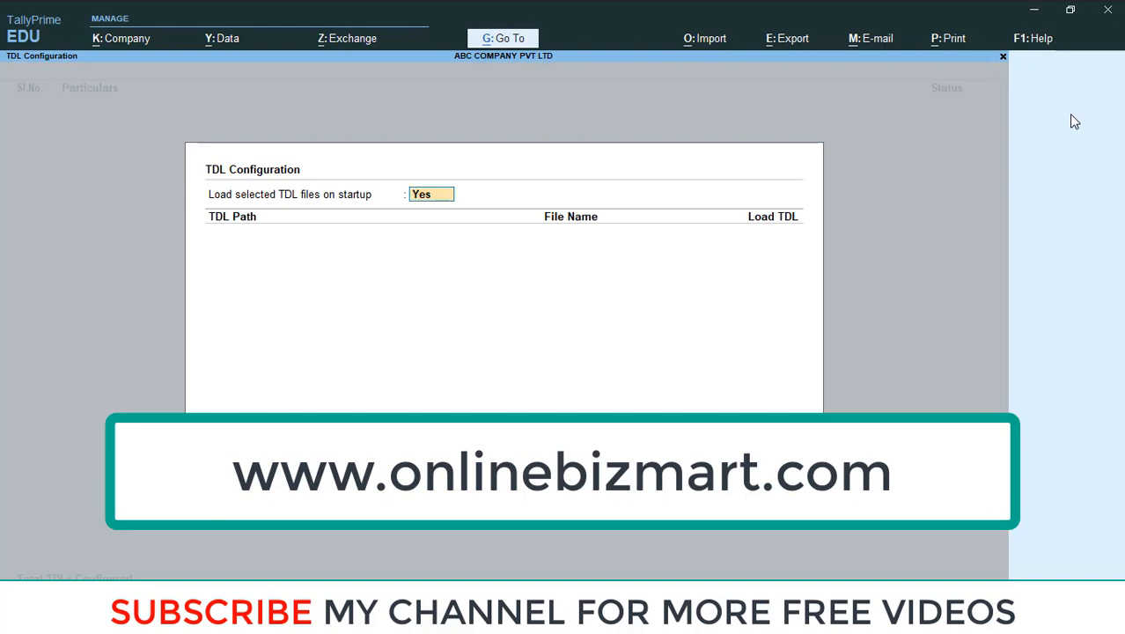
{"action": "left_click", "coordinate": [643, 244]}
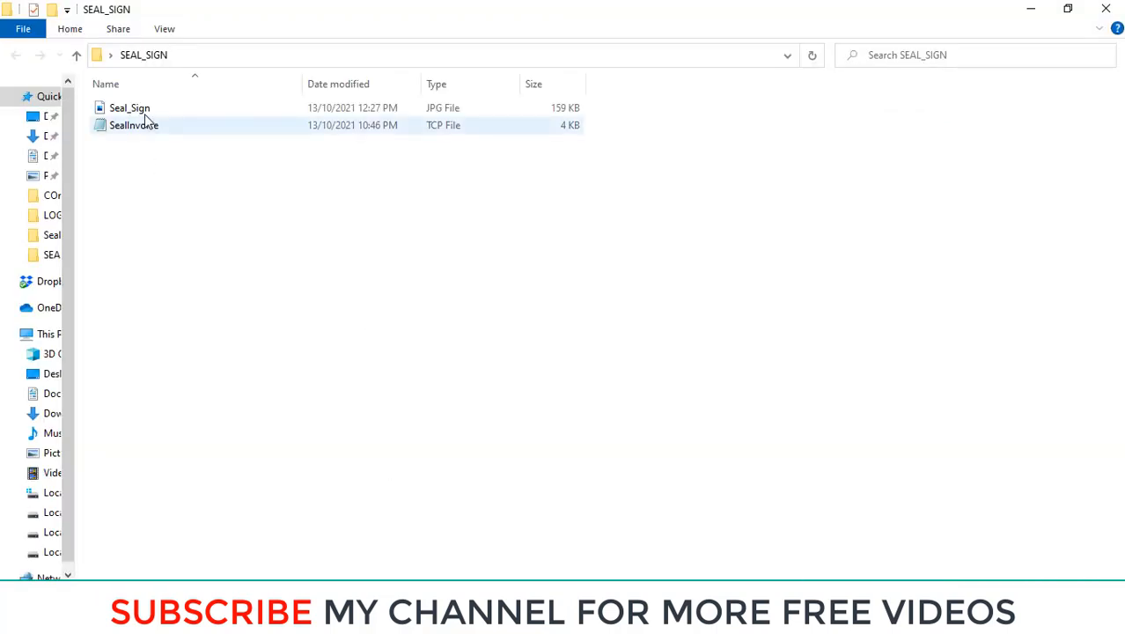
View the Seal_Sign seal-and-signature image in Photos, close it, and copy the file
{"action": "left_click", "coordinate": [130, 107]}
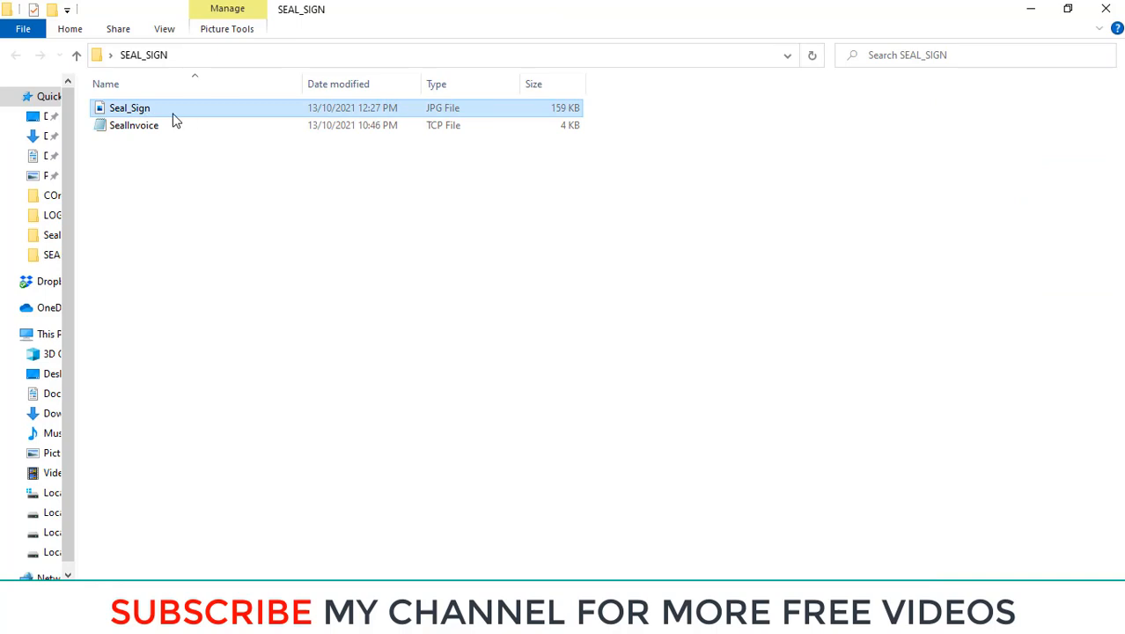
{"action": "double_click", "coordinate": [130, 108]}
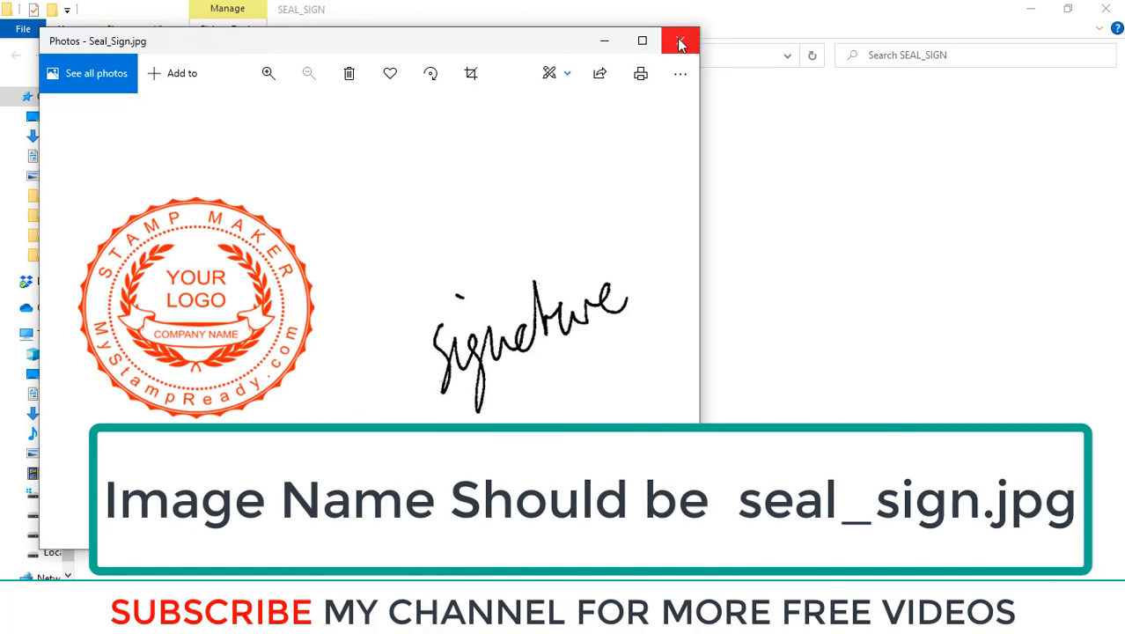
{"action": "left_click", "coordinate": [679, 41]}
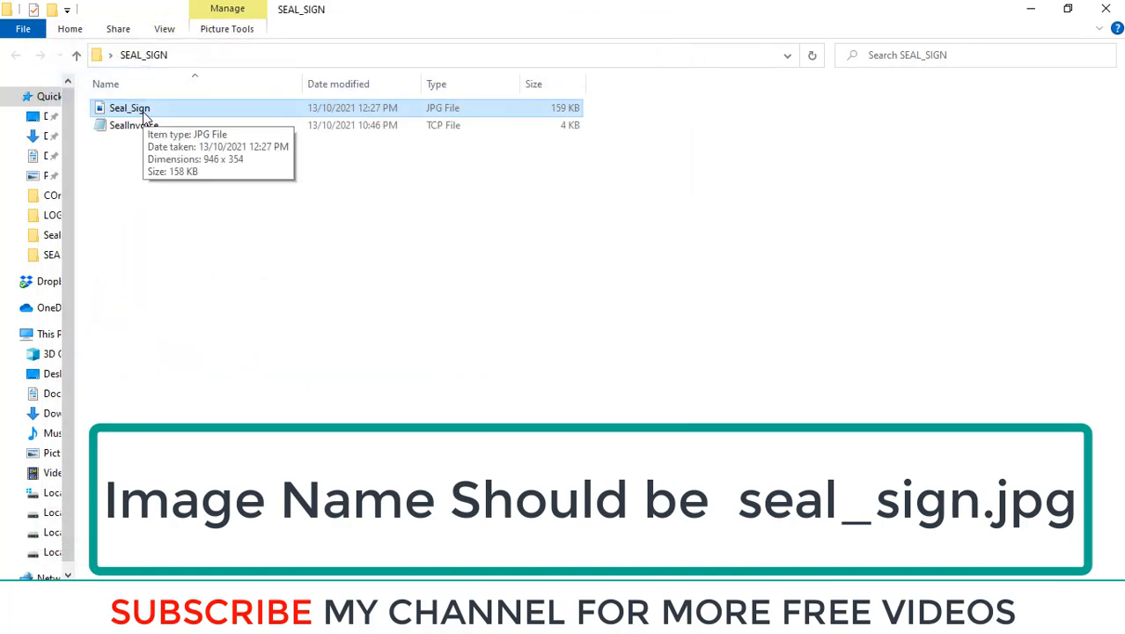
{"action": "right_click", "coordinate": [130, 107]}
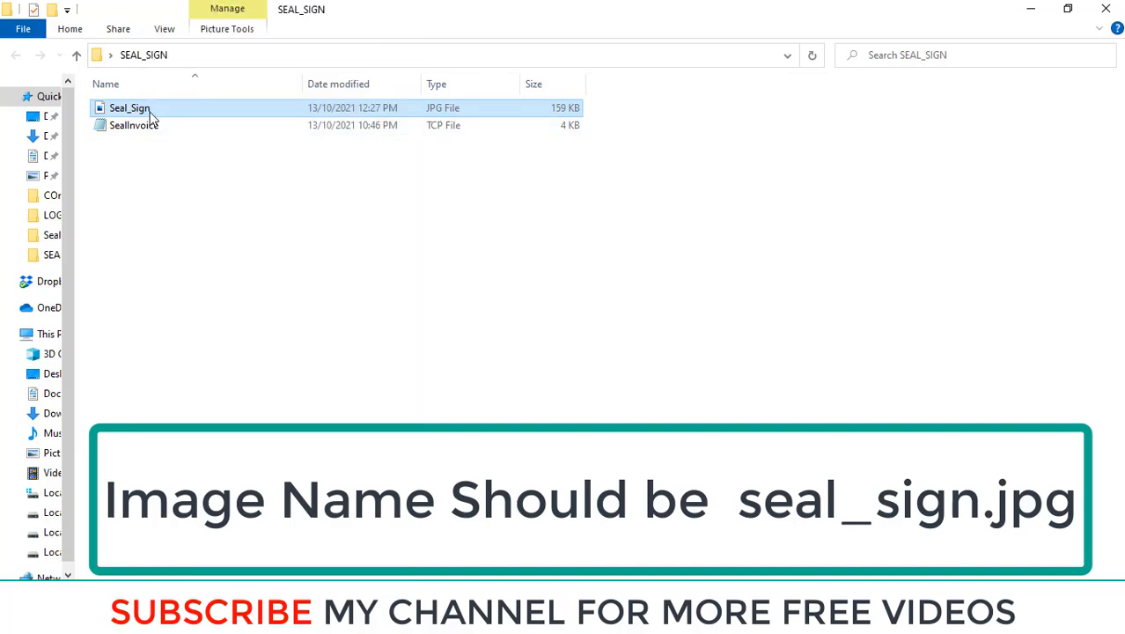
{"action": "mouse_move", "coordinate": [145, 114]}
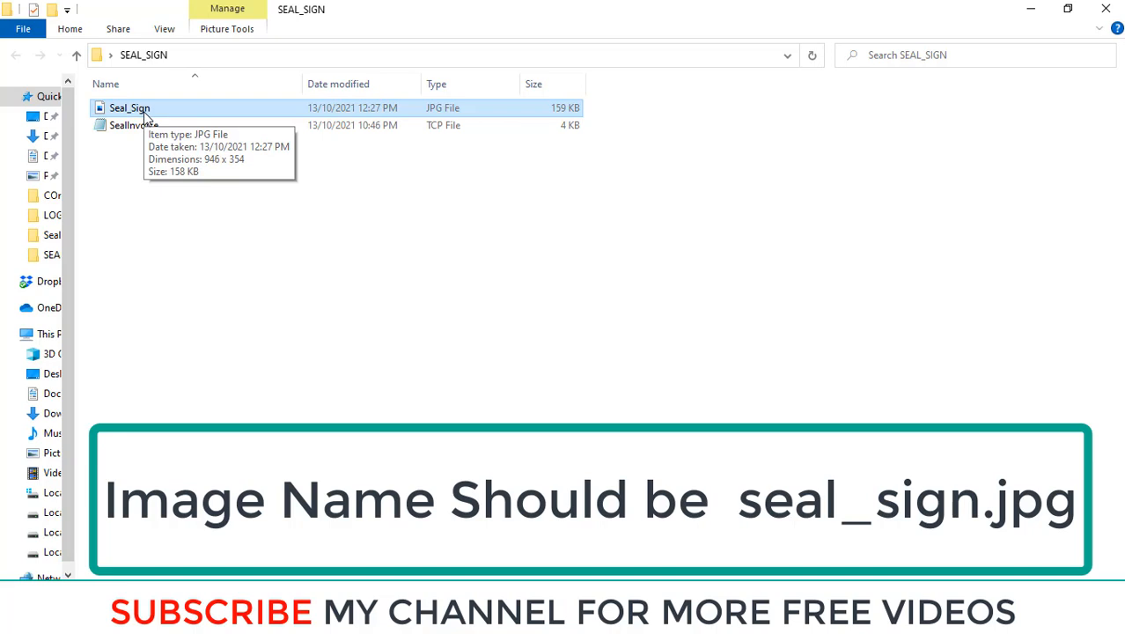
{"action": "mouse_move", "coordinate": [1031, 9]}
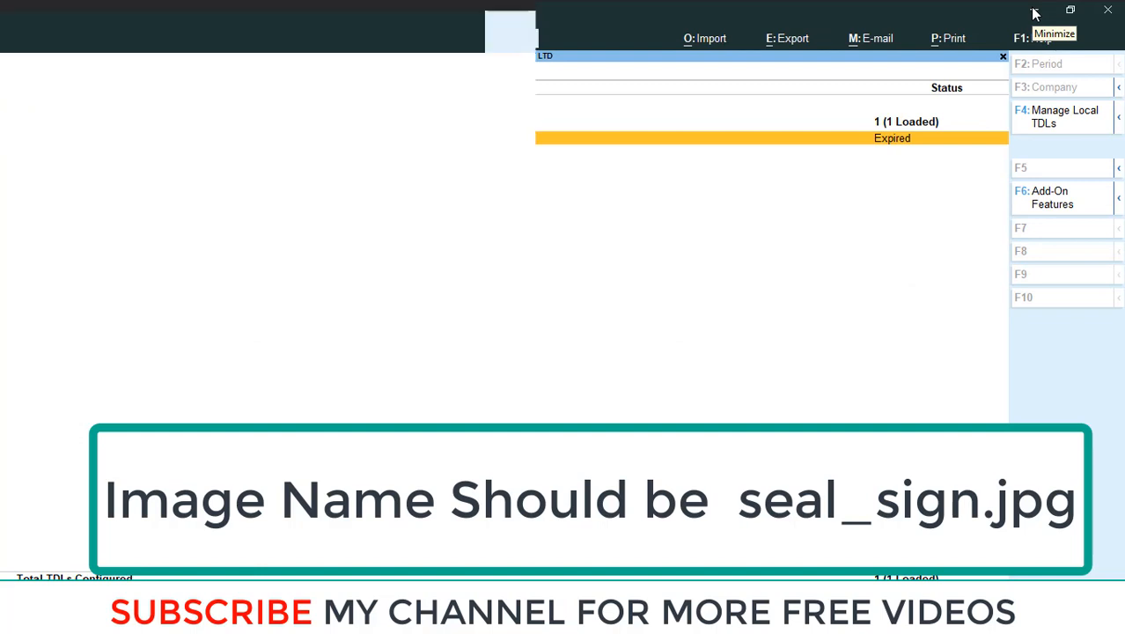
Paste Seal_Sign.jpg into TallyPrime's installation folder, found via the desktop shortcut's file location
{"action": "right_click", "coordinate": [639, 281]}
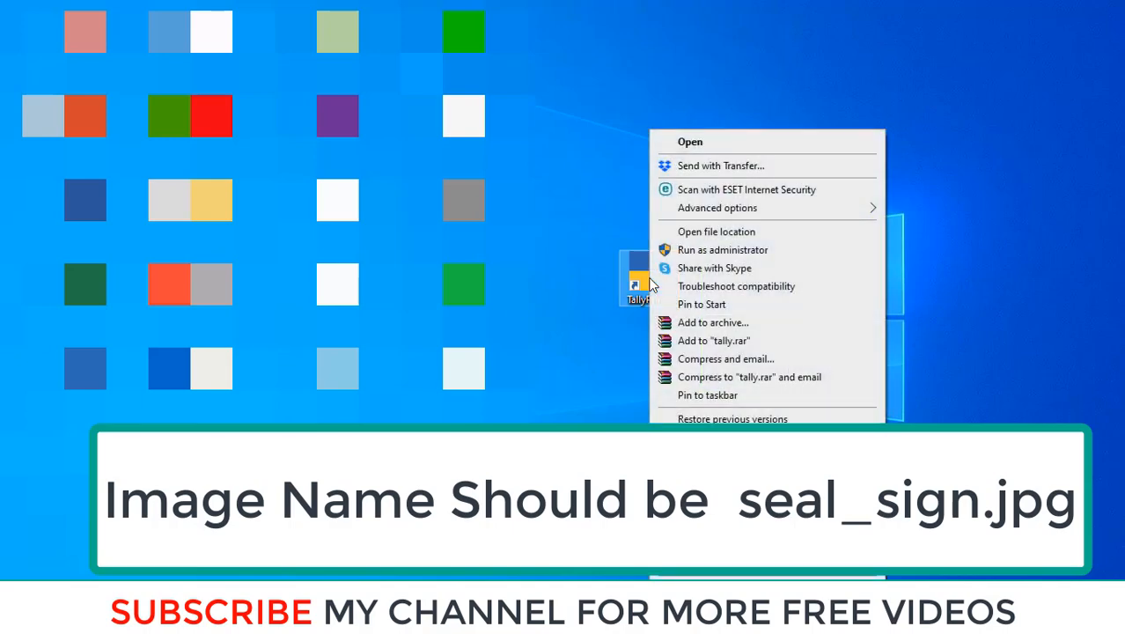
{"action": "mouse_move", "coordinate": [703, 240]}
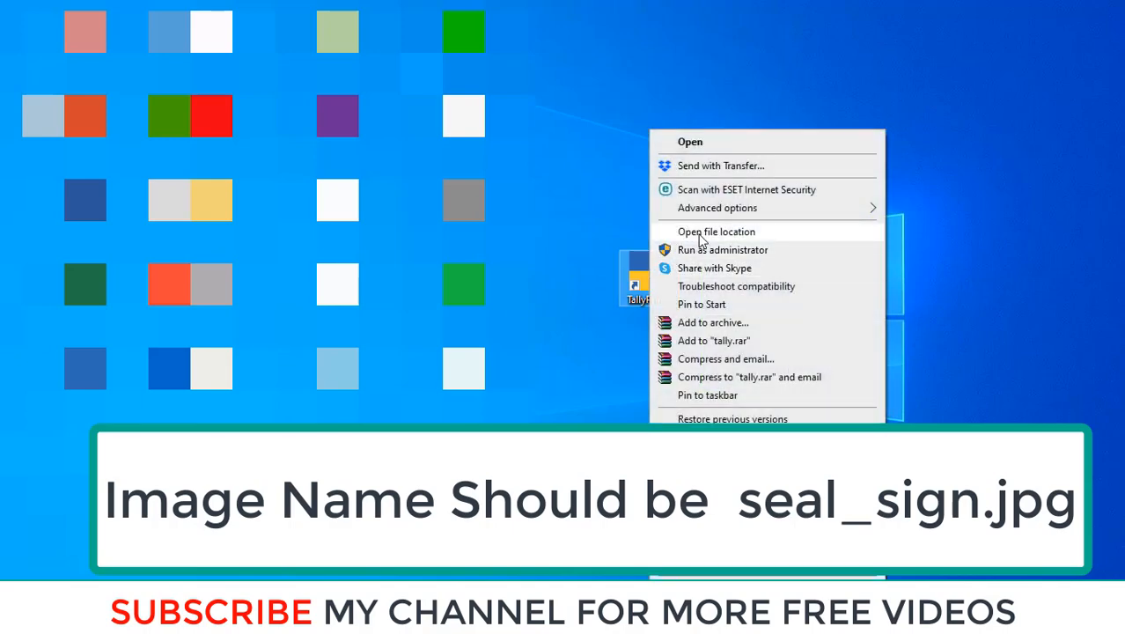
{"action": "left_click", "coordinate": [716, 232]}
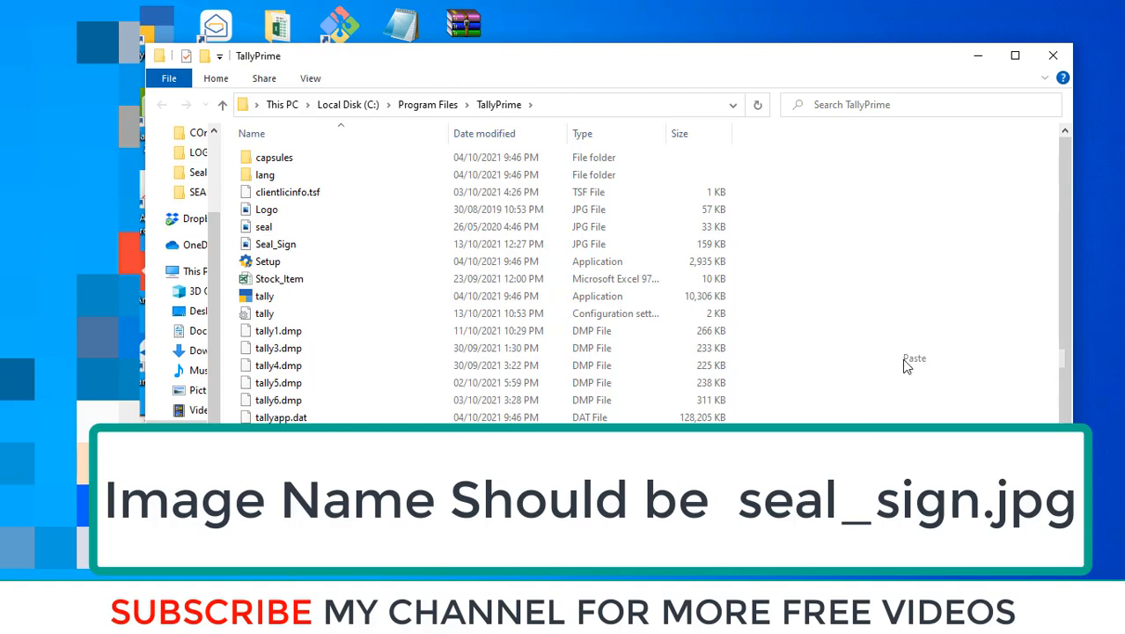
{"action": "left_click", "coordinate": [913, 359]}
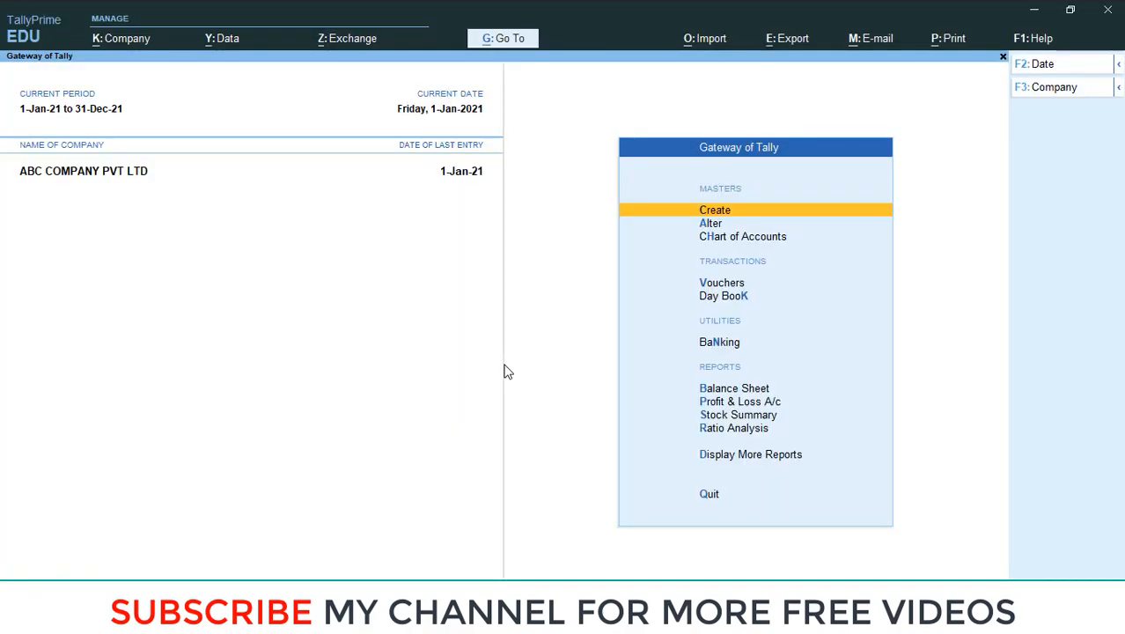
Open sales voucher No. 1 for ABC Company LLC (8,250) in alteration mode and show Print options
{"action": "key", "text": "Down"}
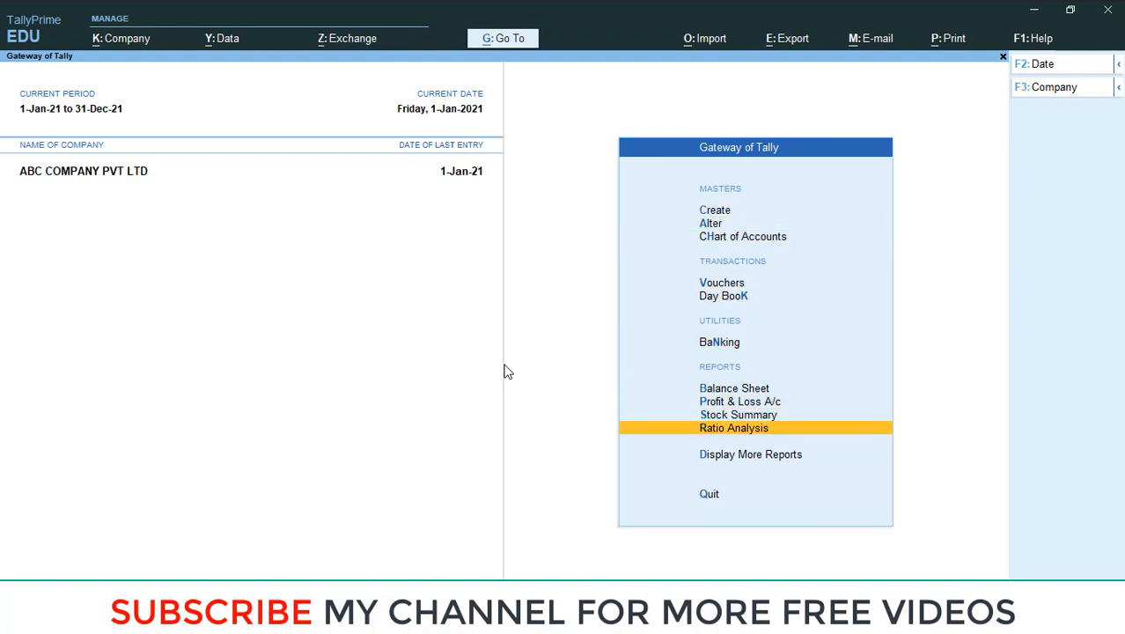
{"action": "left_click", "coordinate": [750, 454]}
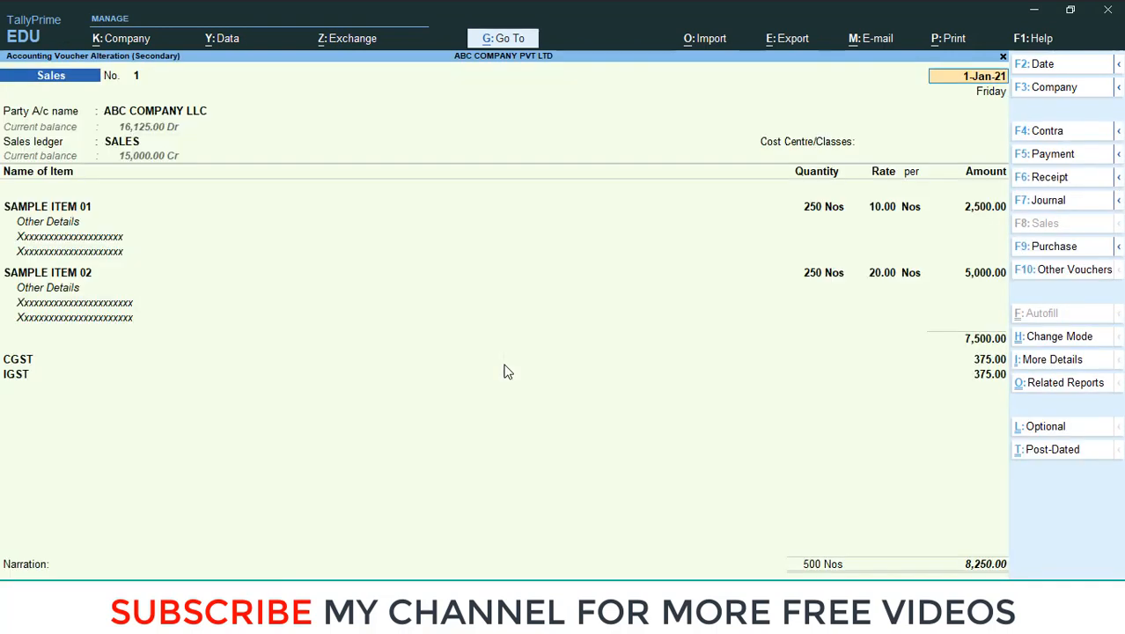
{"action": "mouse_move", "coordinate": [608, 233]}
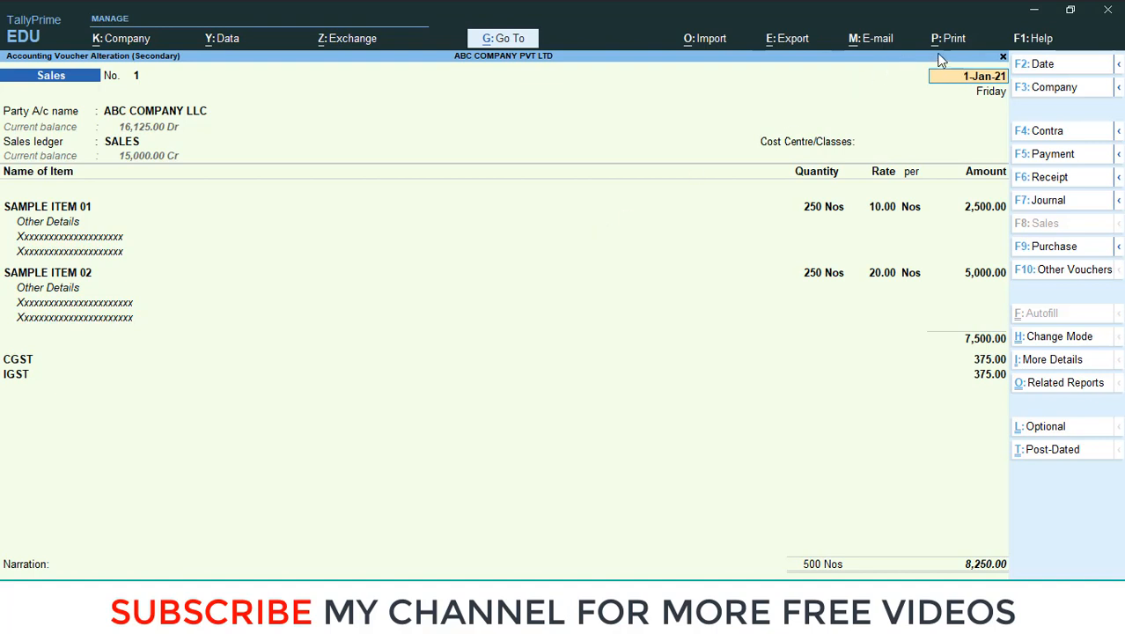
{"action": "left_click", "coordinate": [954, 38]}
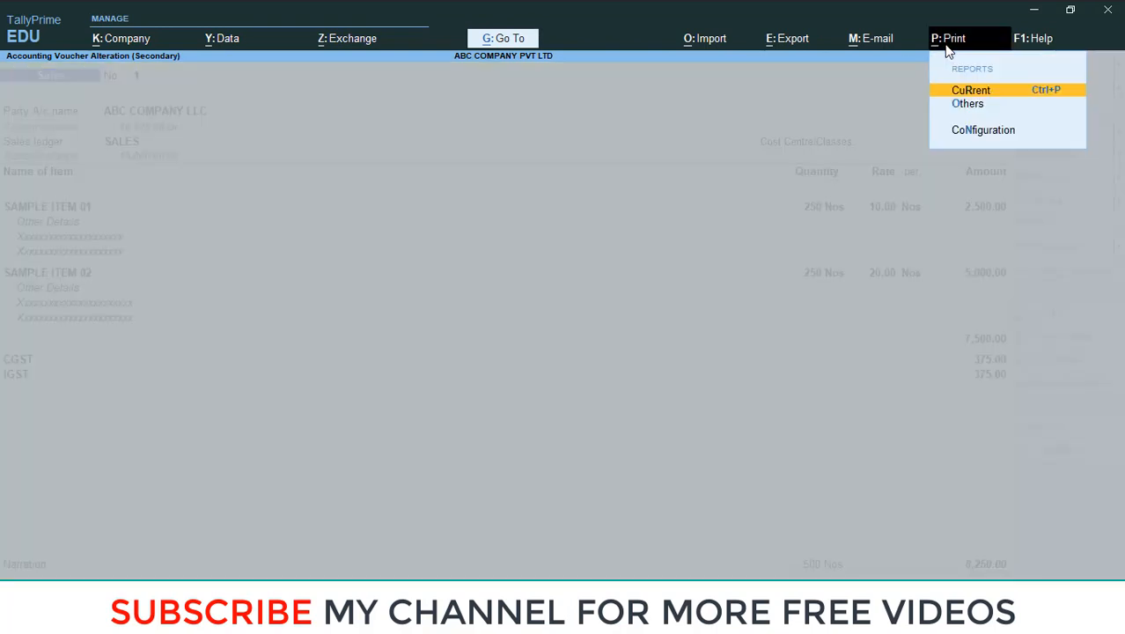
Preview the current invoice and zoom in on the seal and signature in the authorised signatory area
{"action": "left_click", "coordinate": [970, 89]}
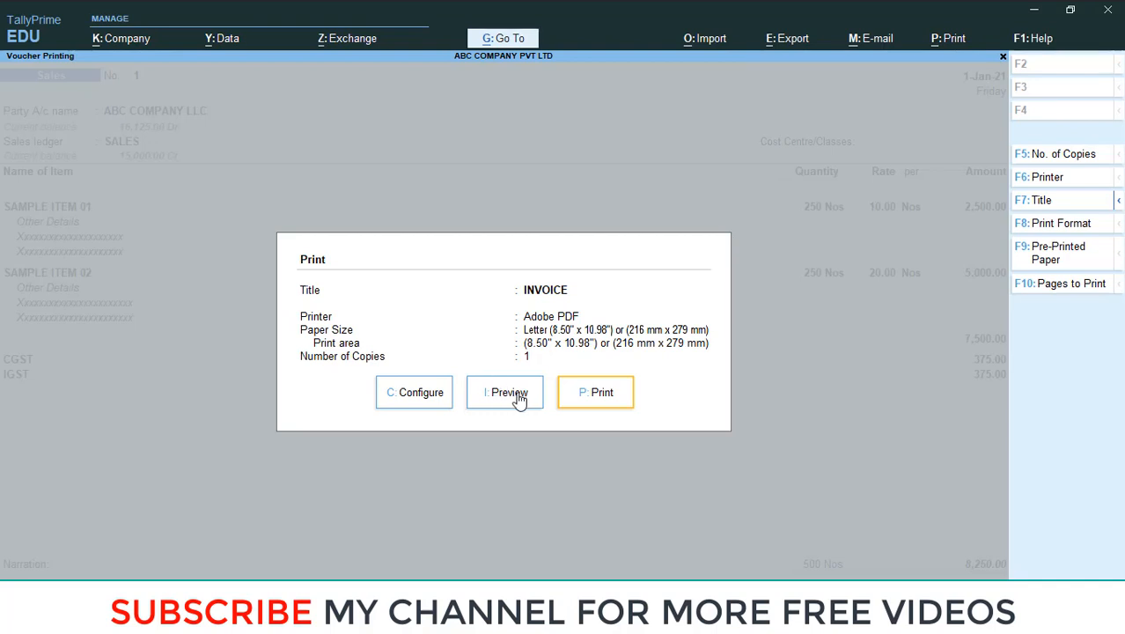
{"action": "left_click", "coordinate": [505, 392]}
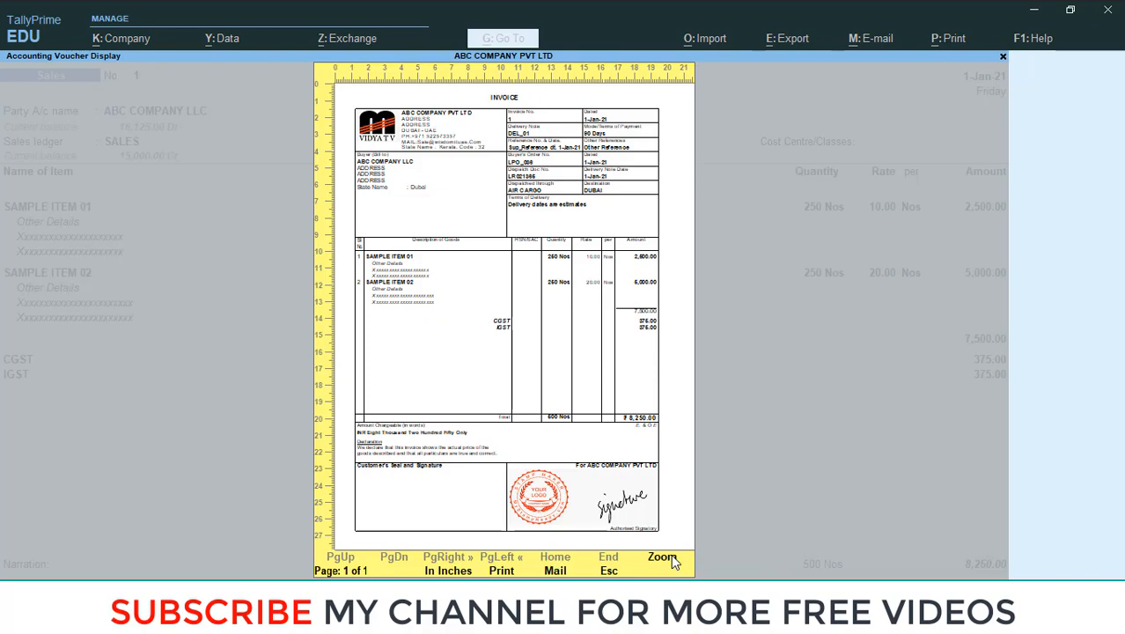
{"action": "left_click", "coordinate": [662, 557]}
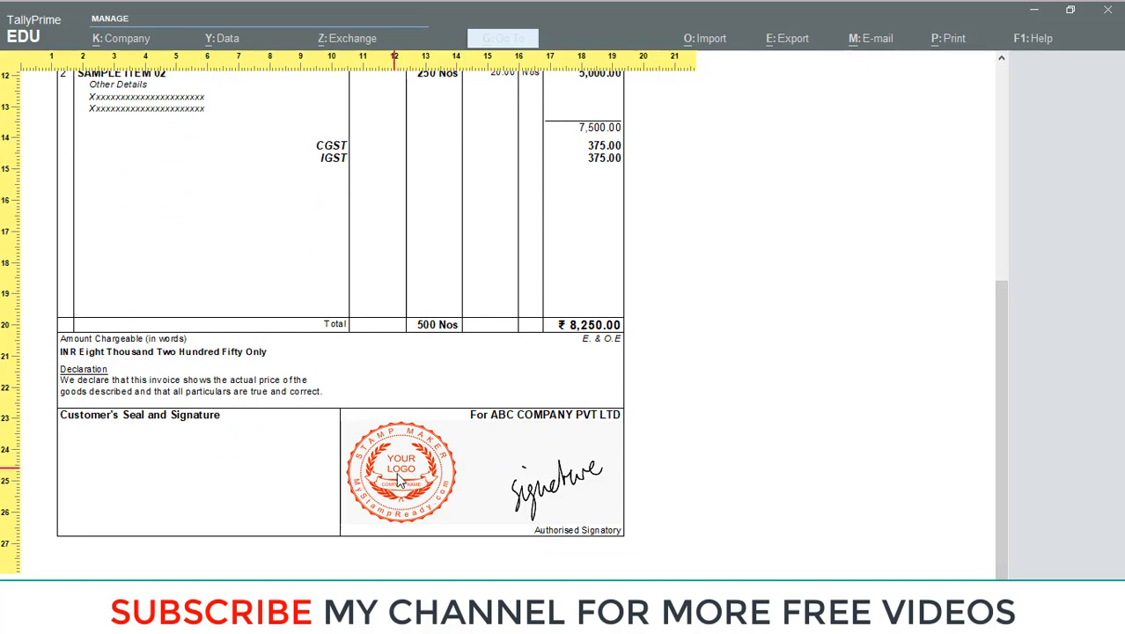
{"action": "mouse_move", "coordinate": [866, 444]}
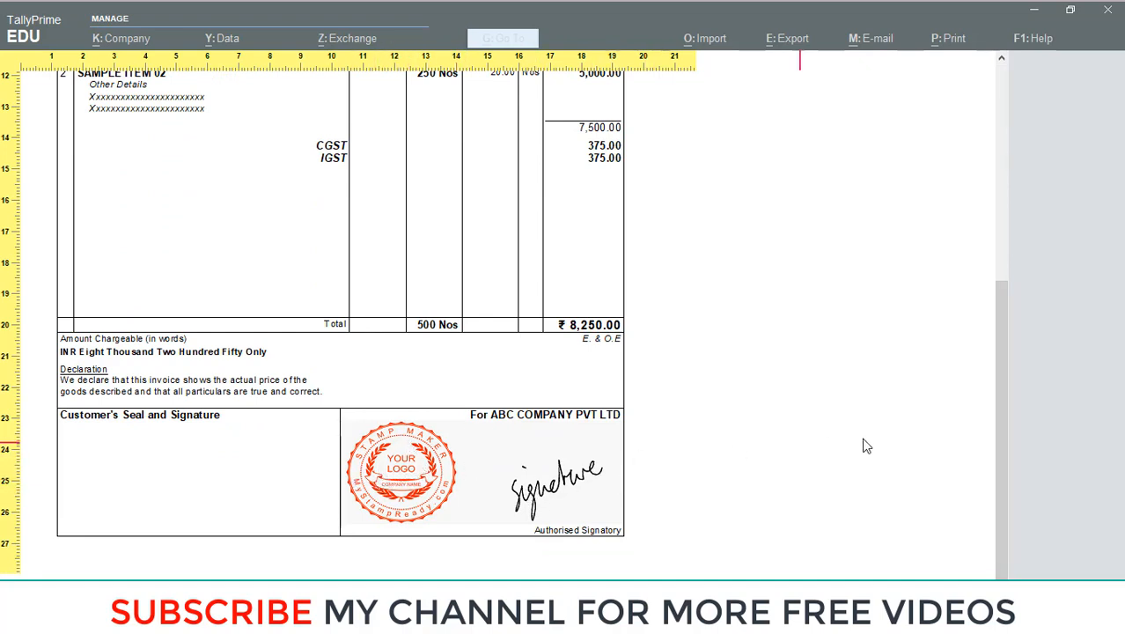